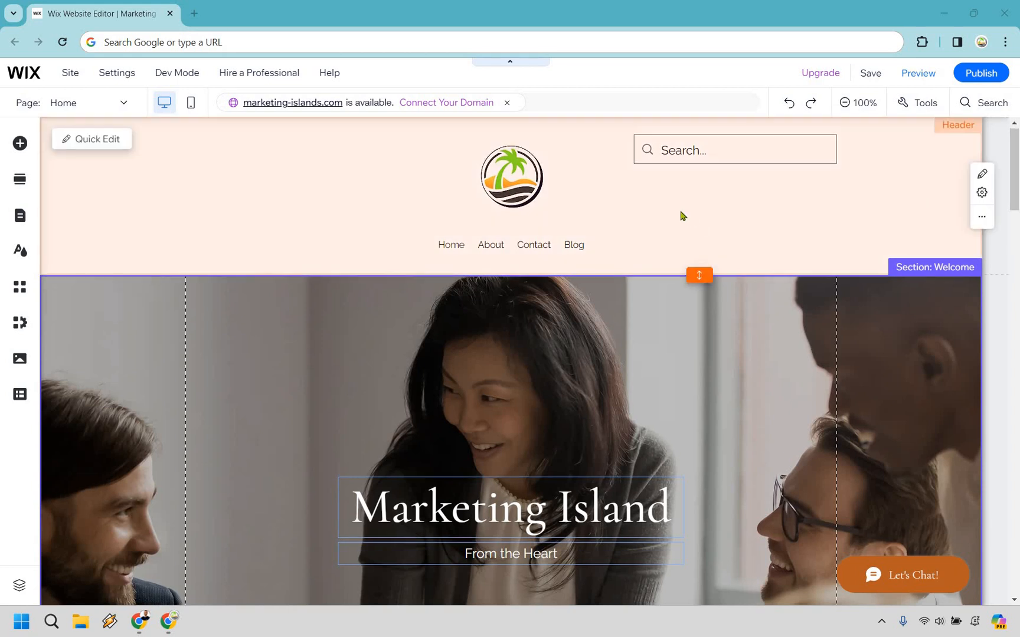
Step: Scroll the homepage canvas down to the Hello / Passion Makes Perfect section
scroll("down", 3)
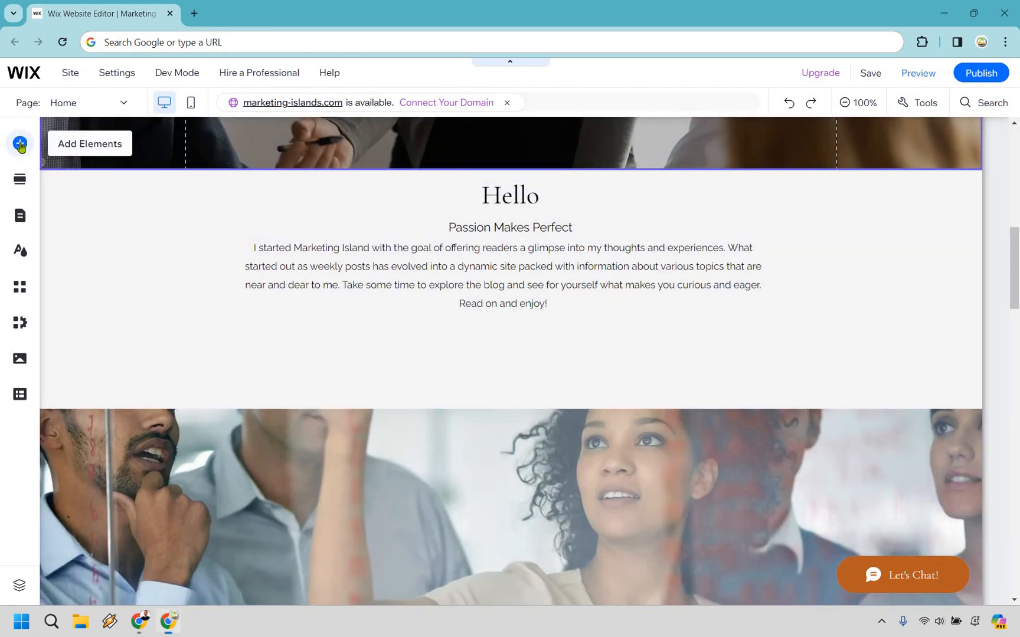
Step: Add a round 'NEW' Text & Icon button beneath the Hello intro paragraph
left_click(19, 142)
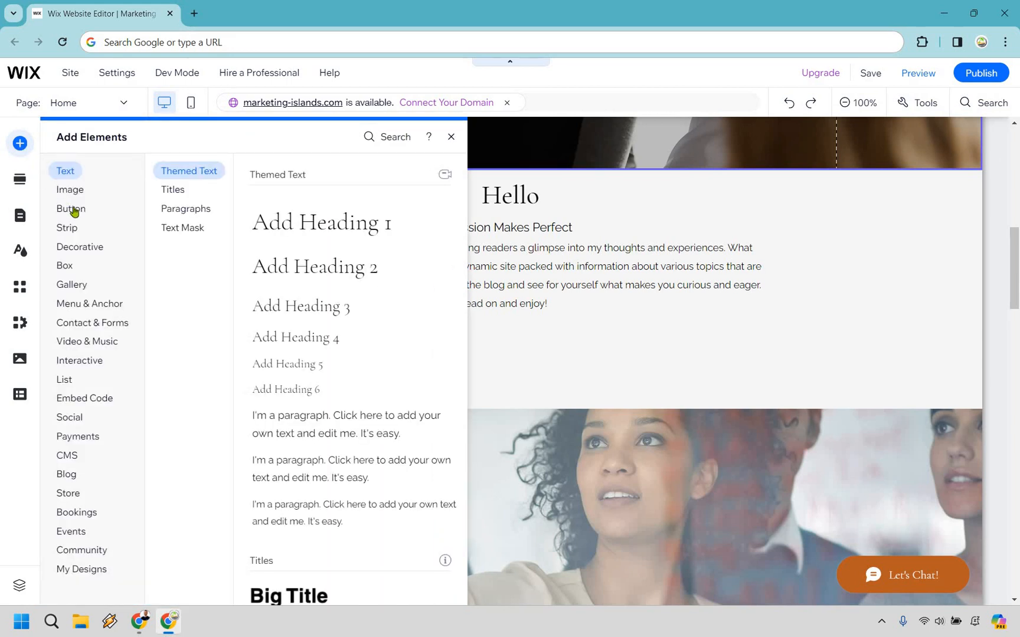
left_click(70, 208)
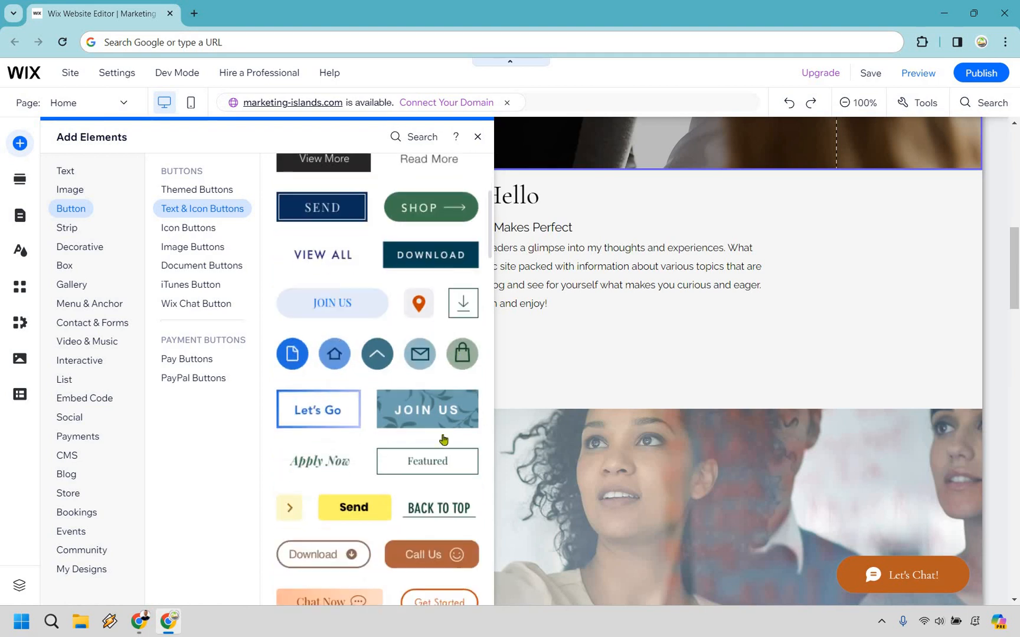
scroll("down", 3)
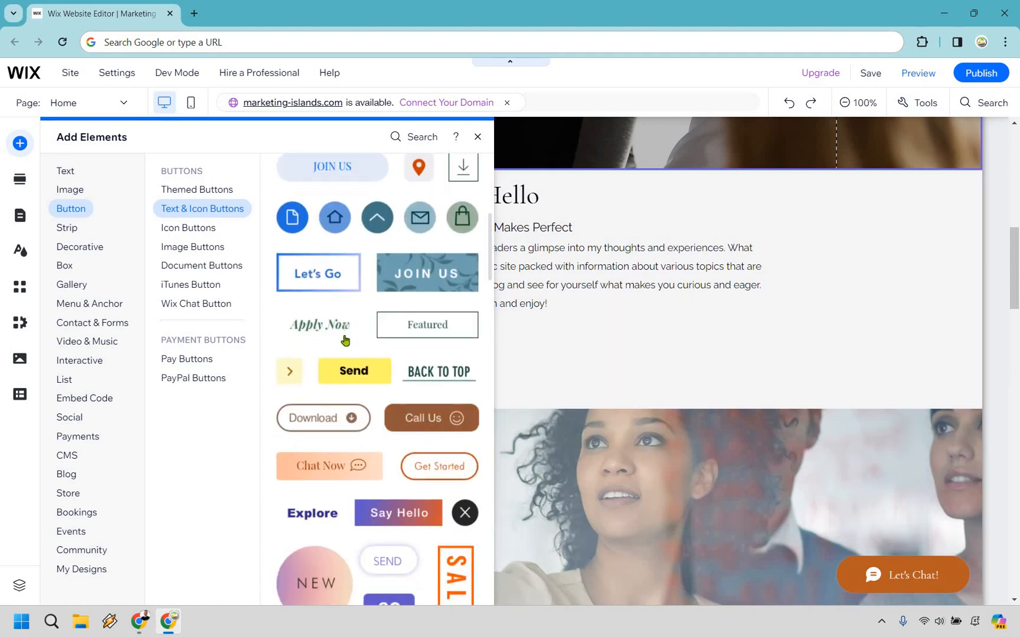
scroll("down", 3)
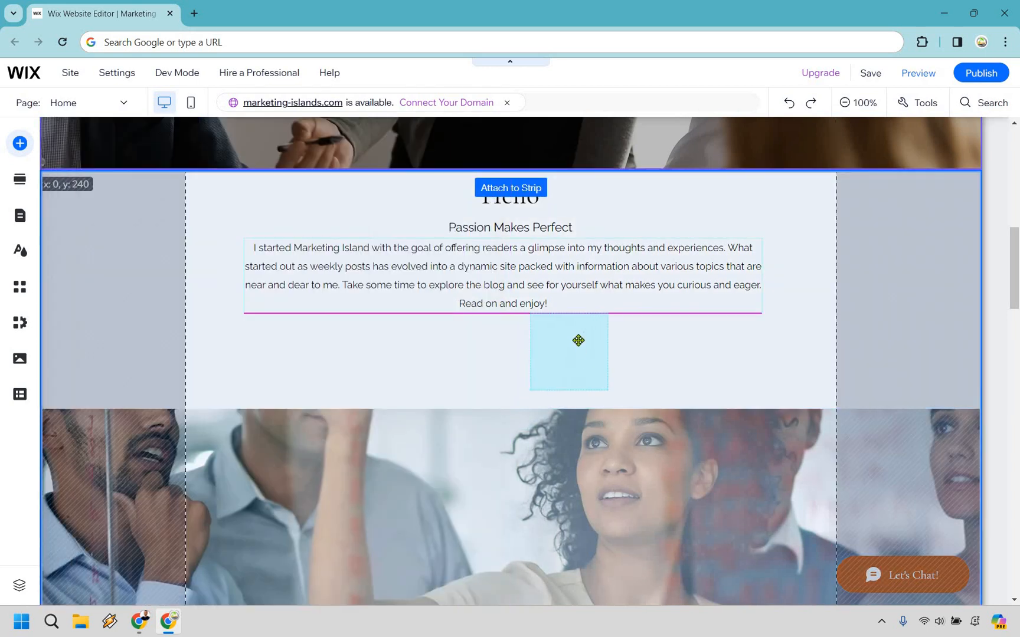
left_click_drag(578, 340, 509, 343)
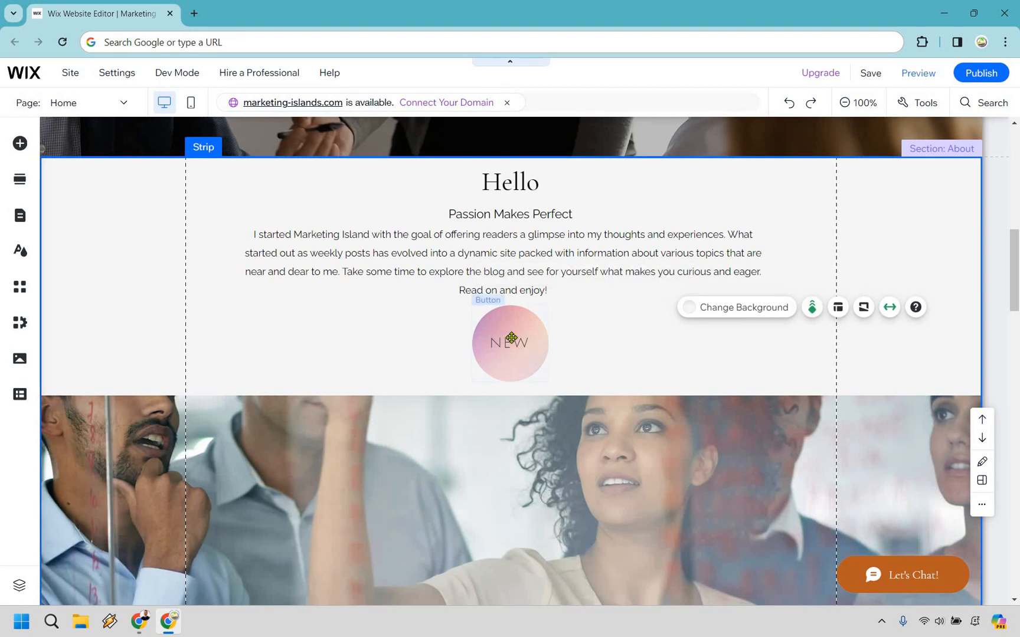
Step: Apply the Slide in entrance animation to the selected NEW button
left_click(510, 343)
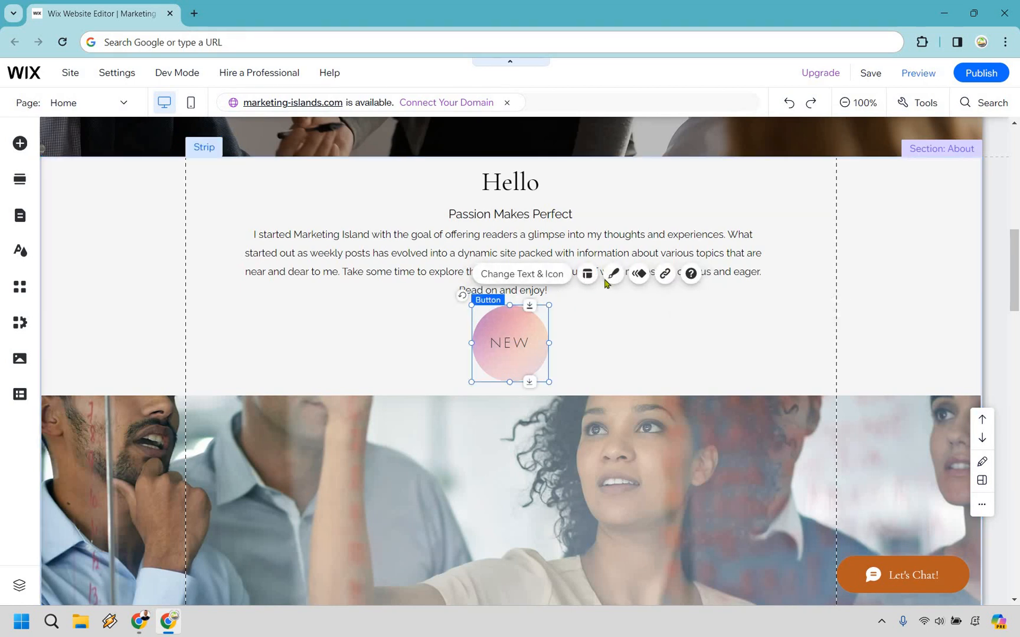
mouse_move(639, 273)
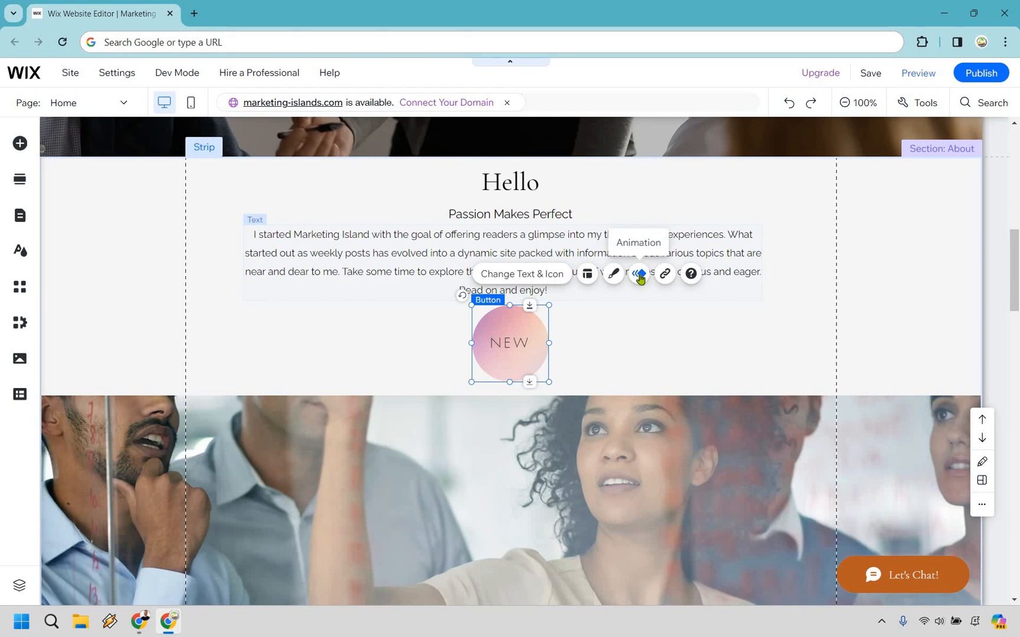
left_click(638, 274)
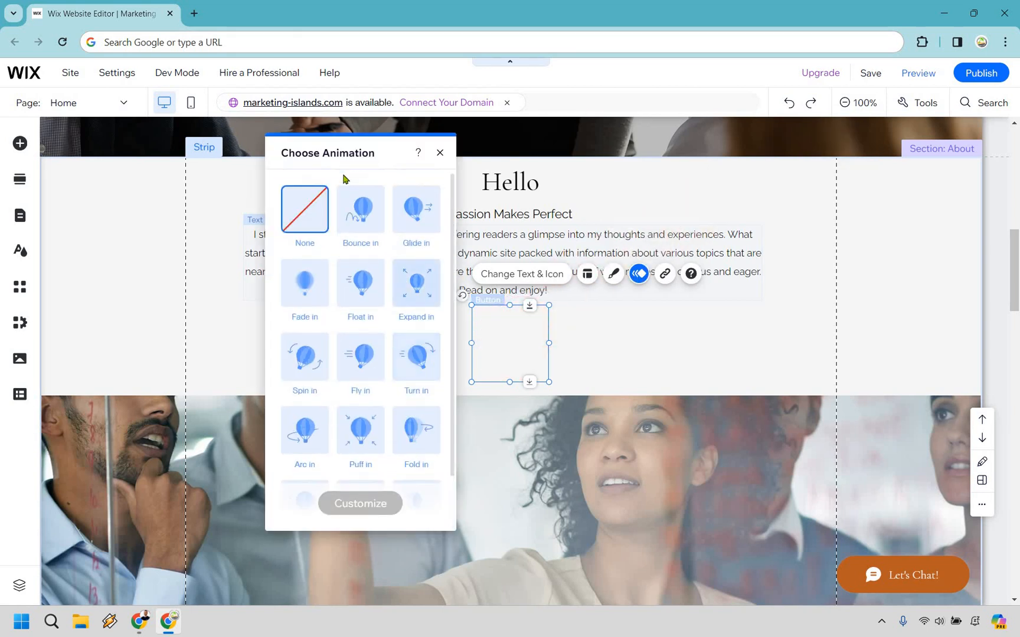
left_click(359, 210)
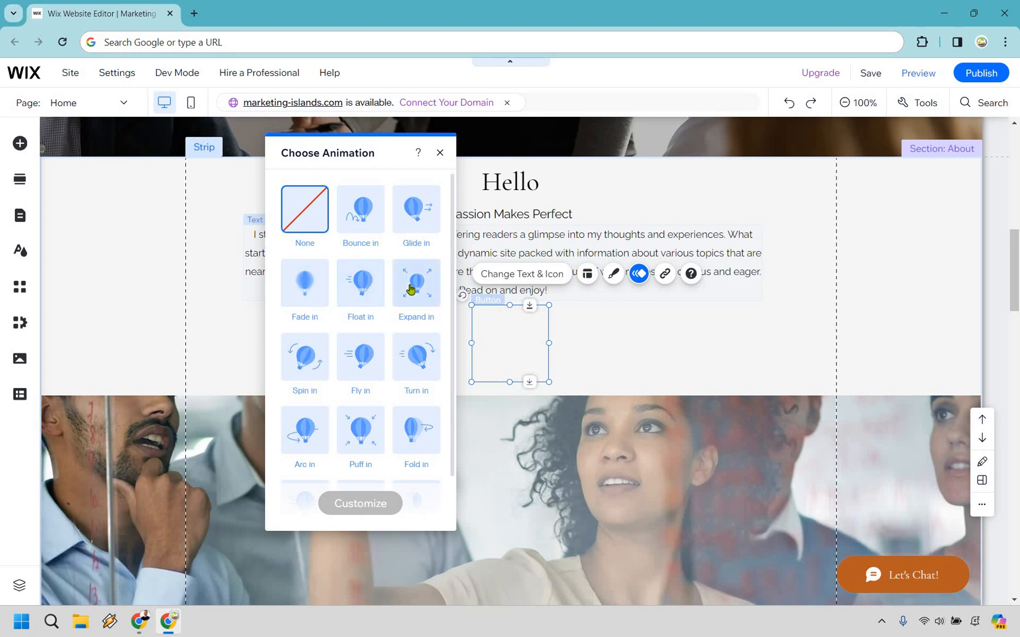
mouse_move(313, 371)
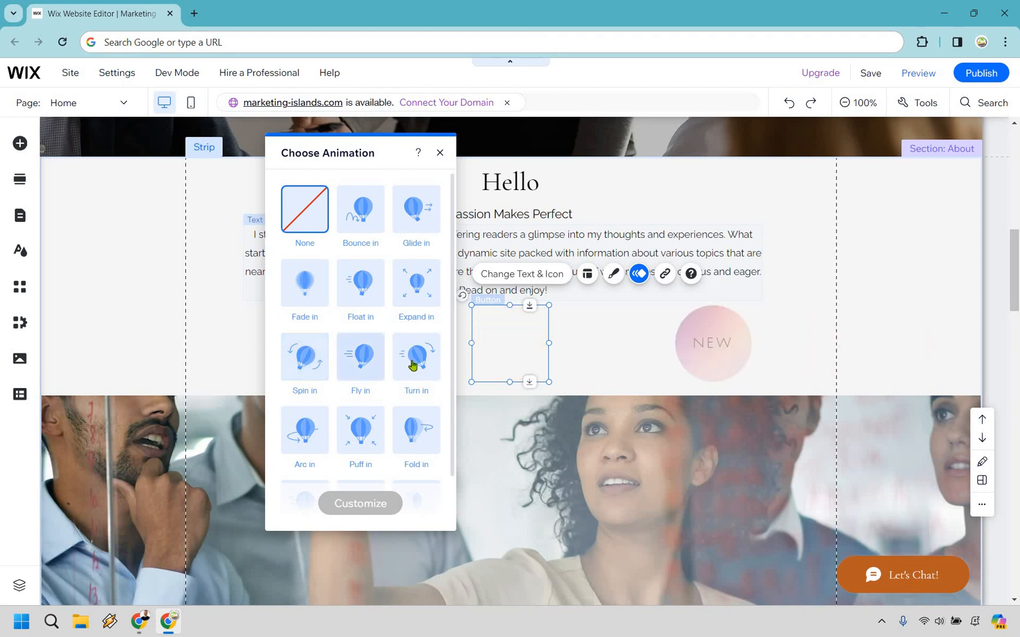
scroll("down", 3)
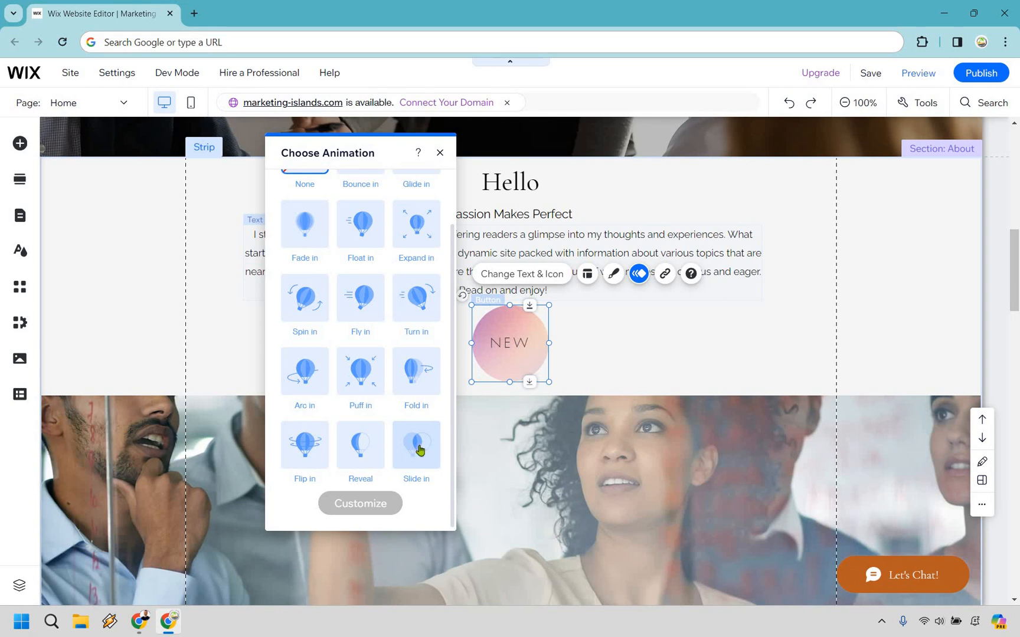
left_click(416, 446)
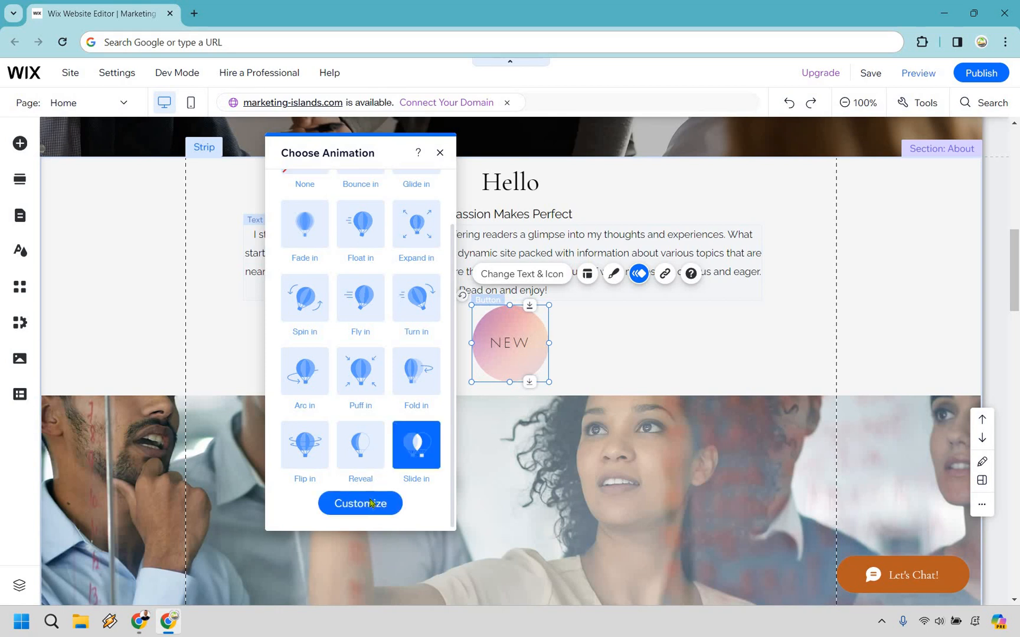
Step: In Animation Settings, set the slide-in direction to From top
left_click(360, 503)
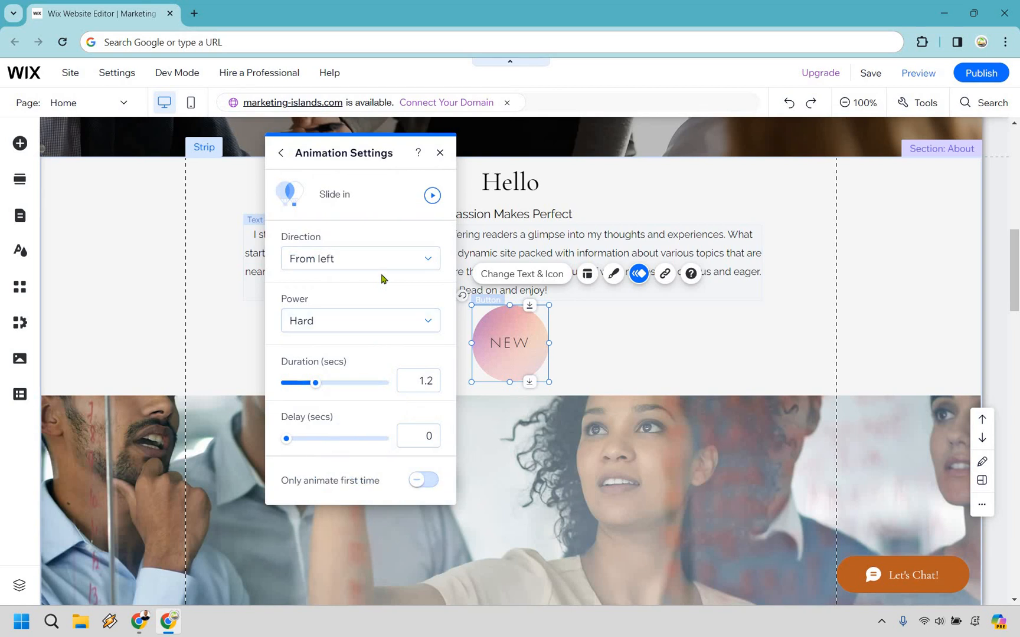
mouse_move(353, 259)
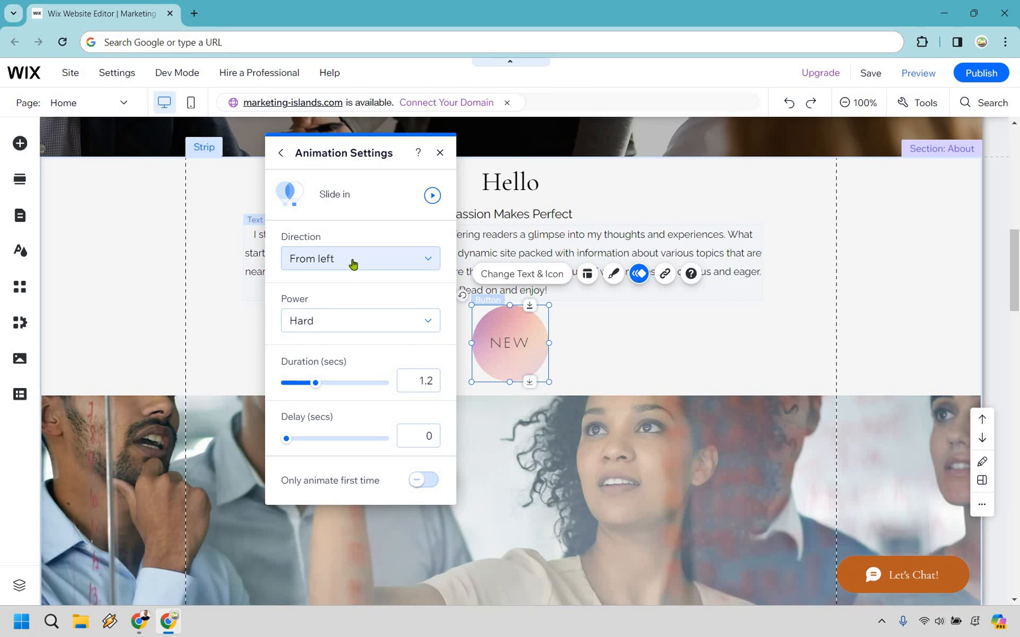
left_click(359, 259)
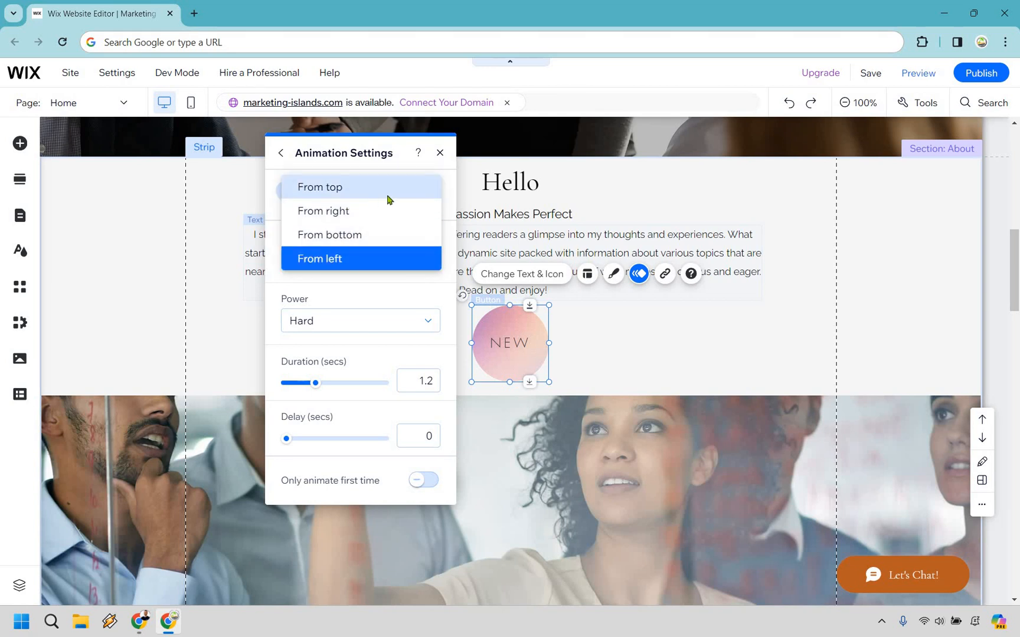
left_click(320, 187)
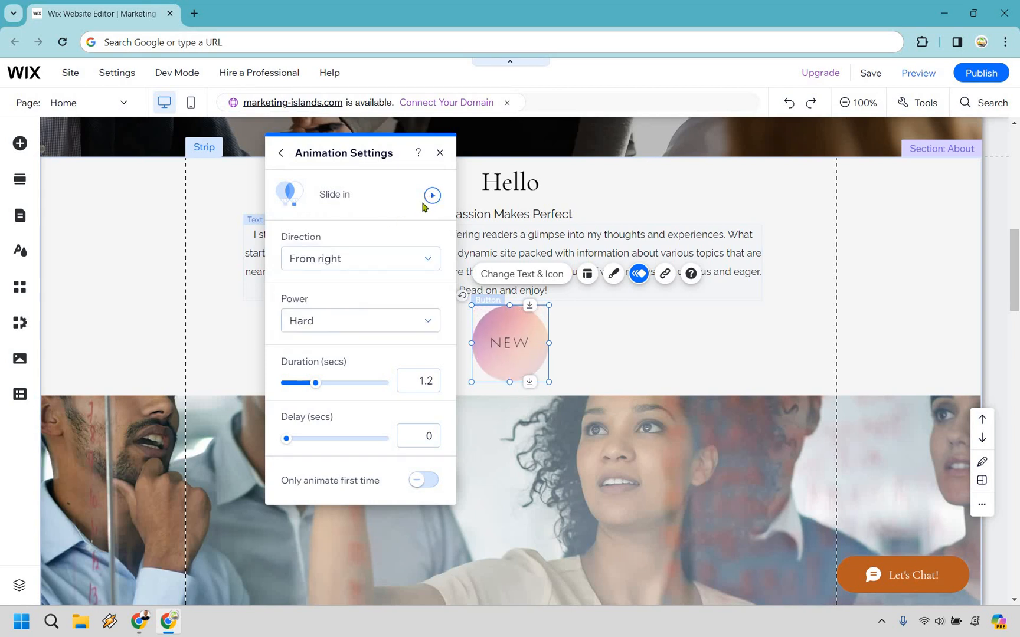
left_click(359, 258)
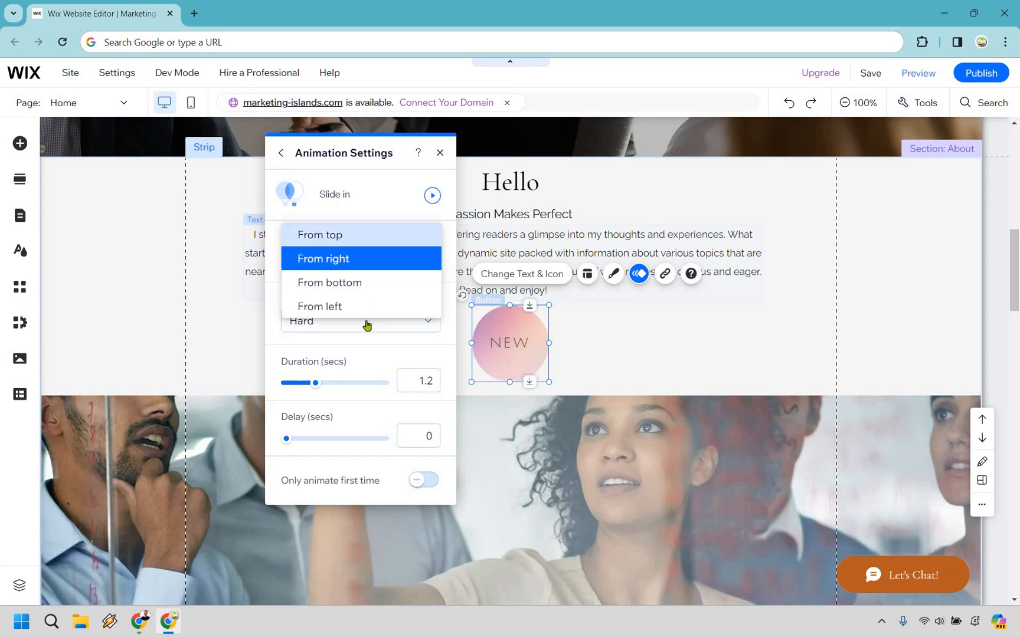
left_click(320, 235)
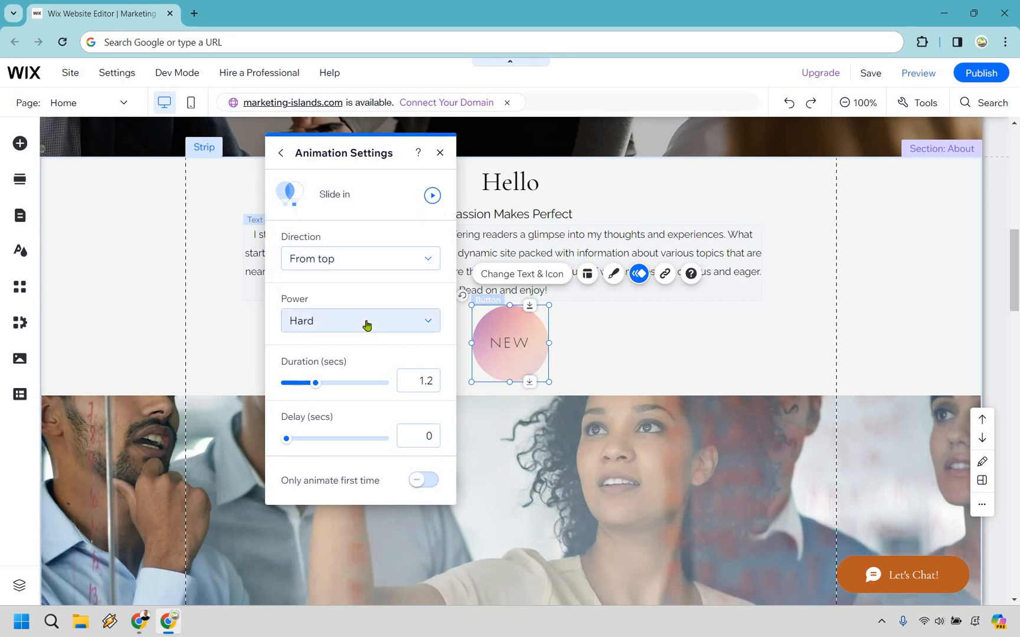
Step: Set the animation power to Hard, after briefly trying Soft
left_click(360, 320)
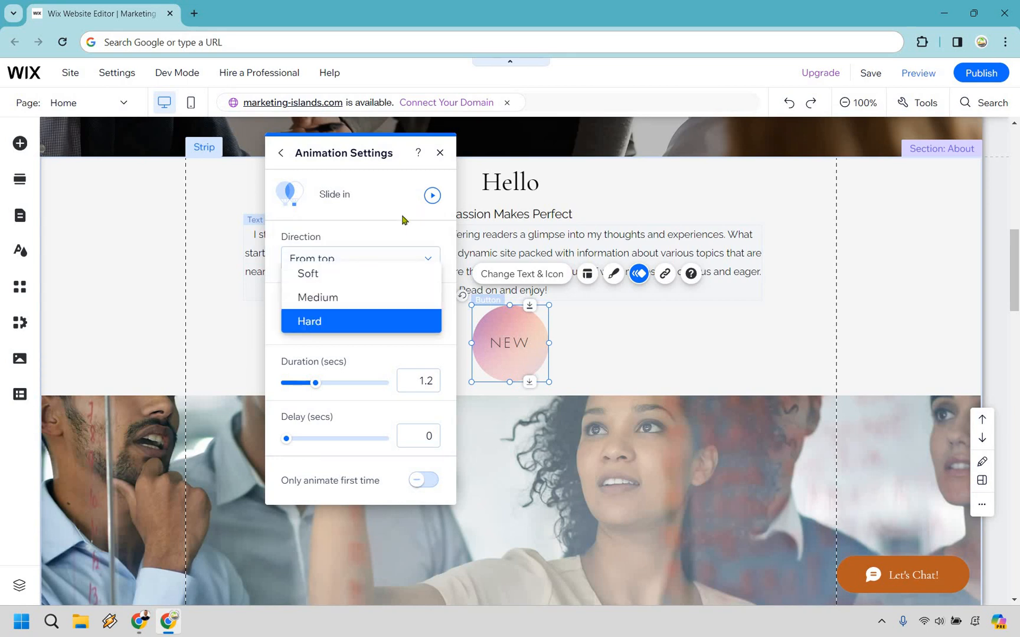
left_click(318, 298)
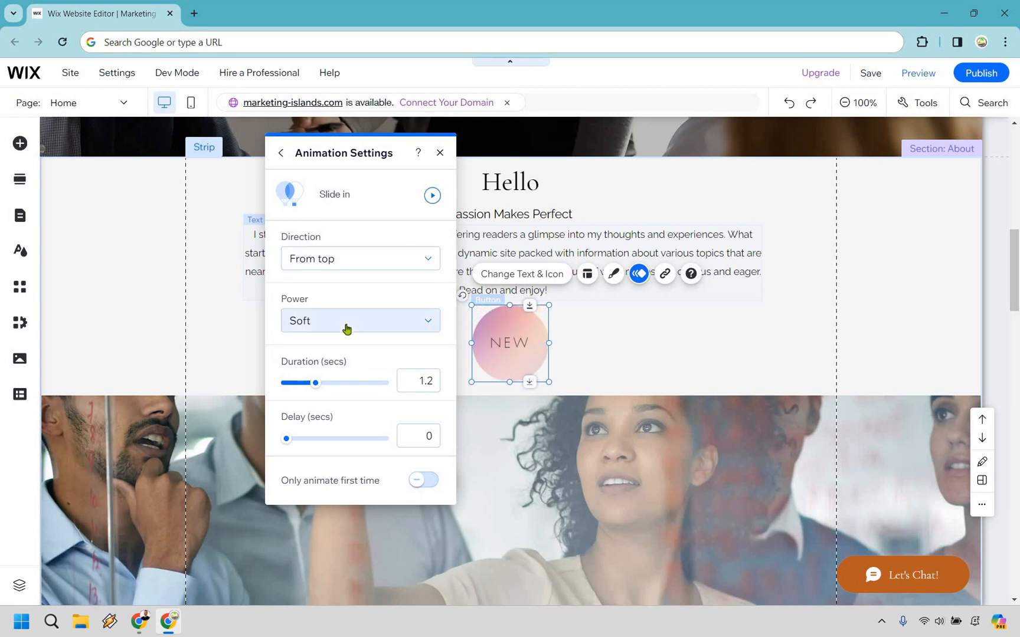
left_click(359, 320)
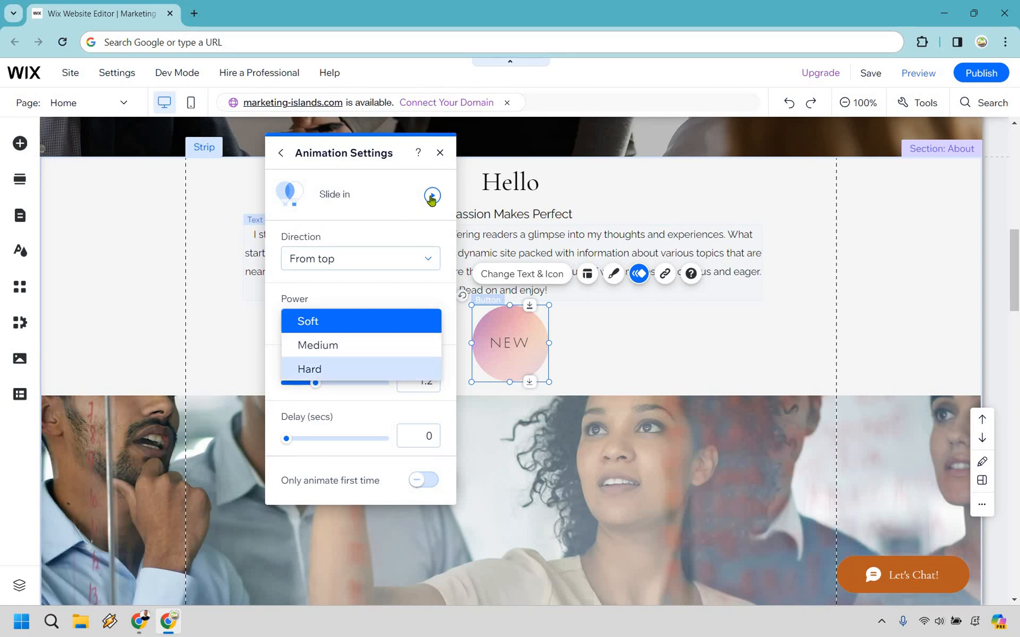
left_click(310, 369)
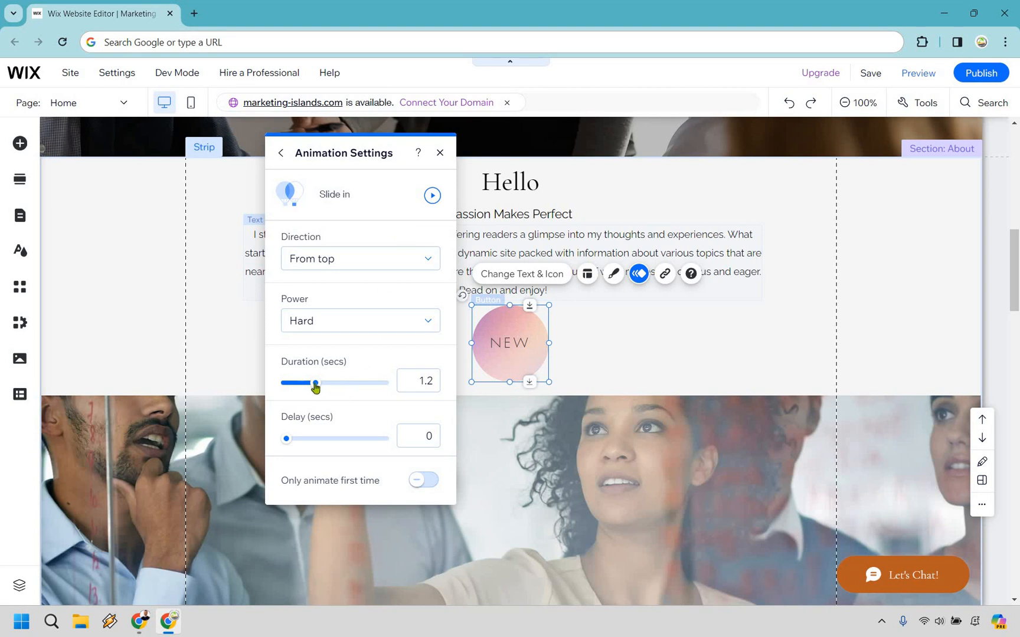
Step: Return the animation duration to 1.2 seconds and replay the slide-in
left_click_drag(315, 384, 338, 384)
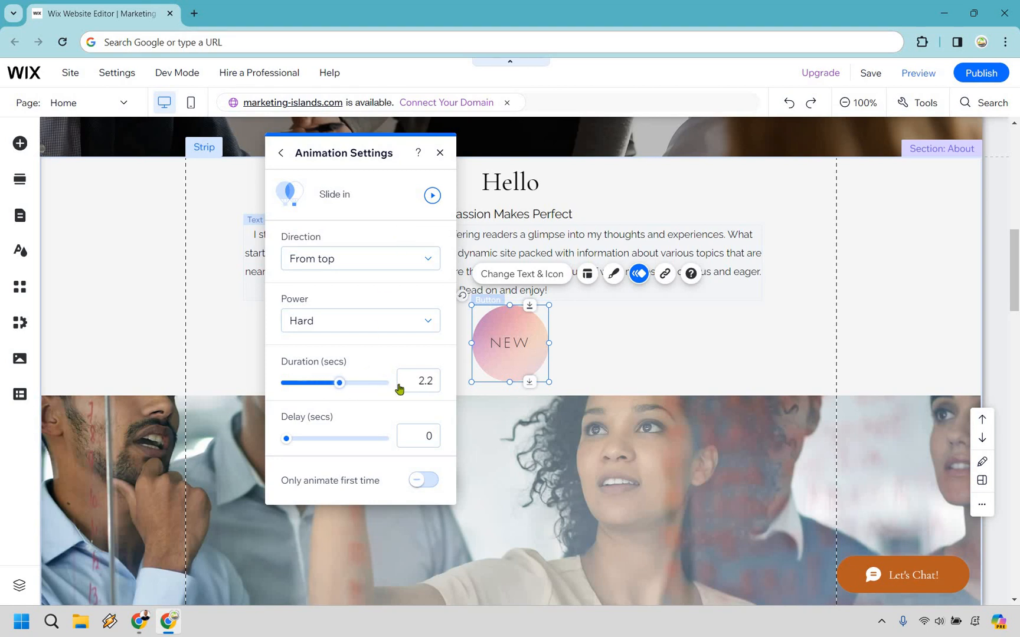
left_click_drag(338, 382, 382, 382)
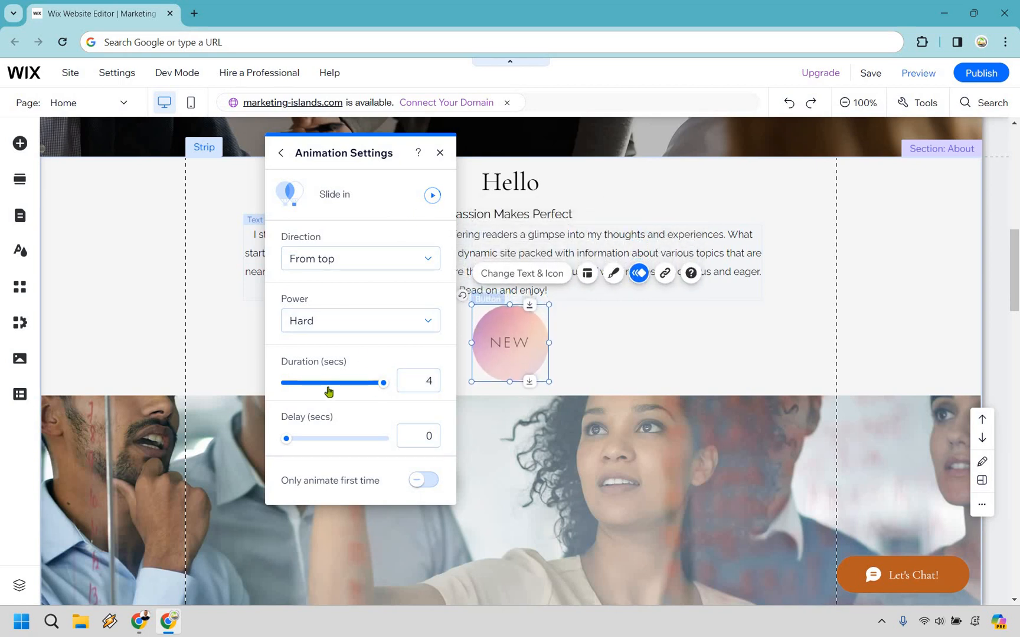
left_click_drag(382, 383, 285, 383)
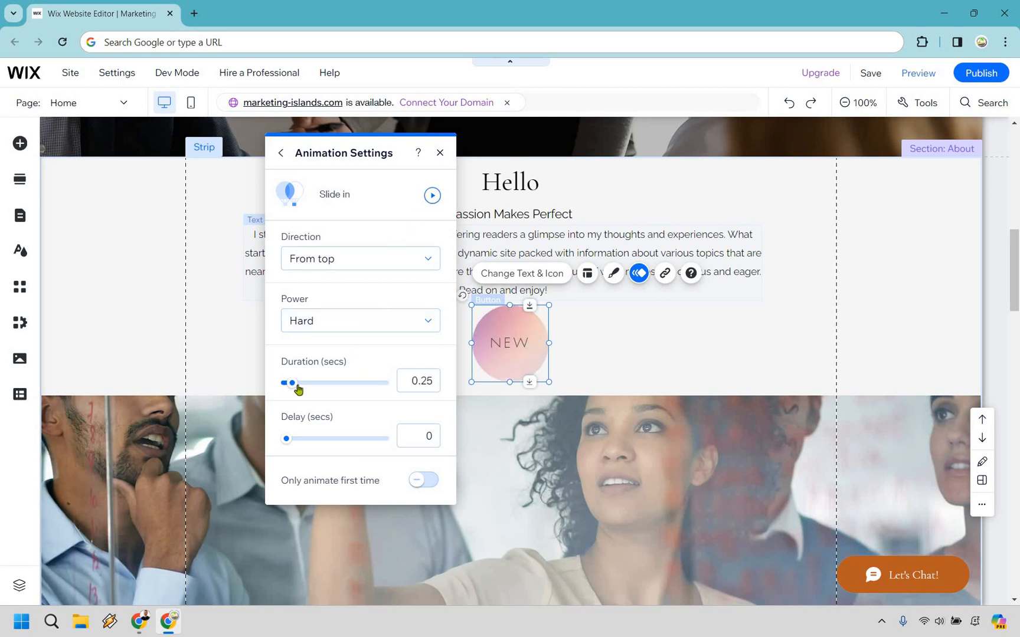
left_click_drag(291, 383, 307, 382)
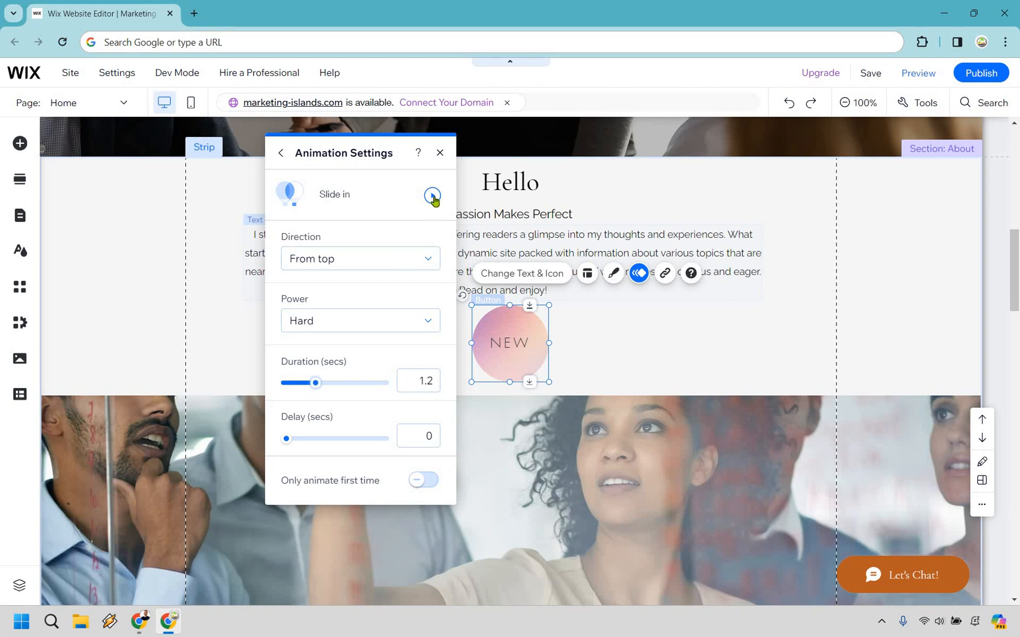
left_click(432, 195)
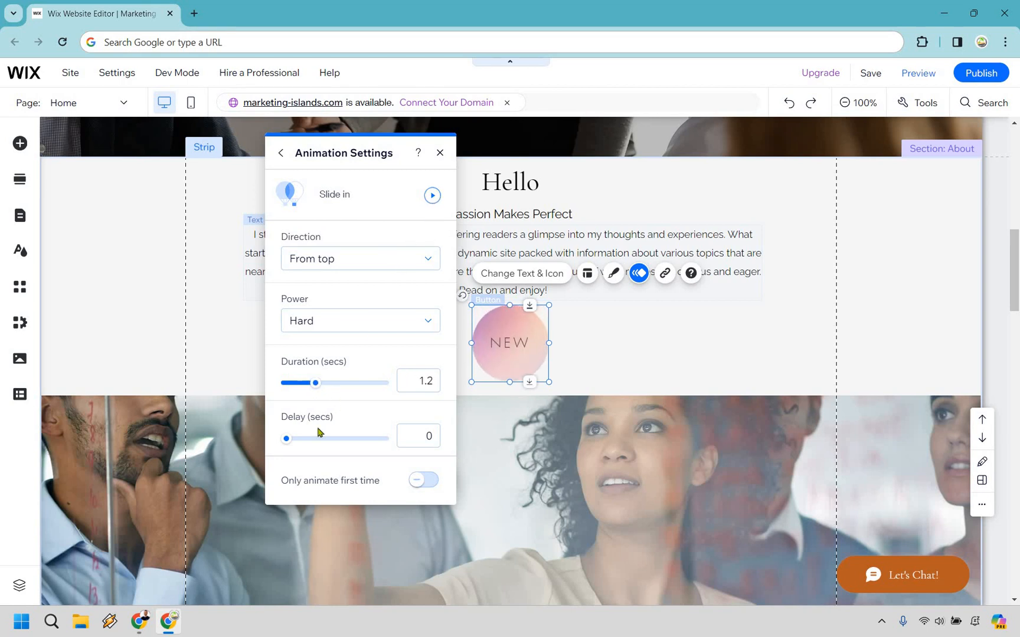
Step: Set the animation delay to 4.6 seconds, close the settings, and save the site
left_click_drag(285, 439, 299, 439)
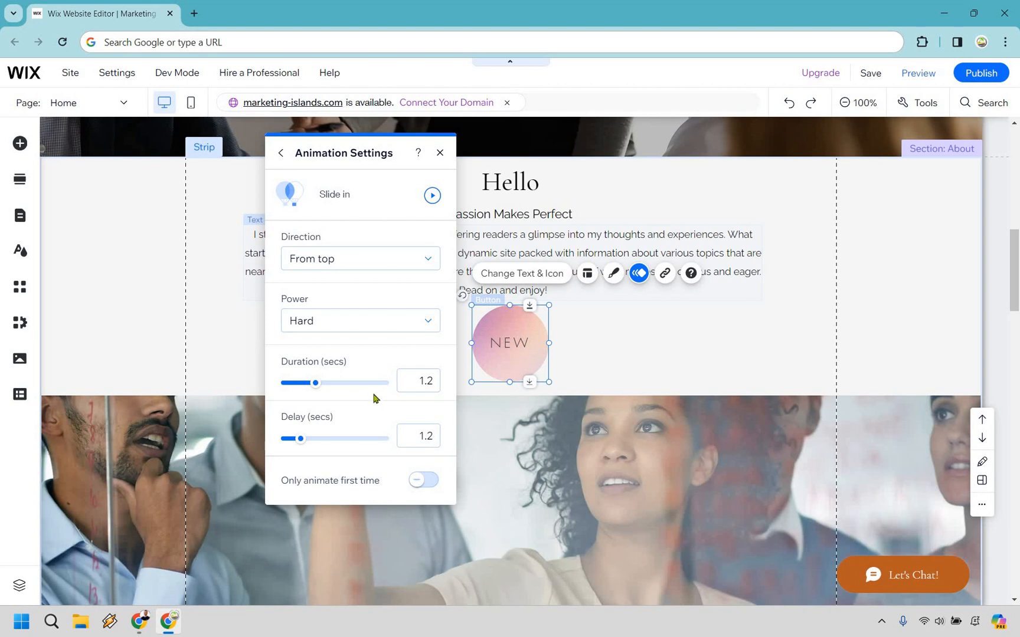
mouse_move(369, 389)
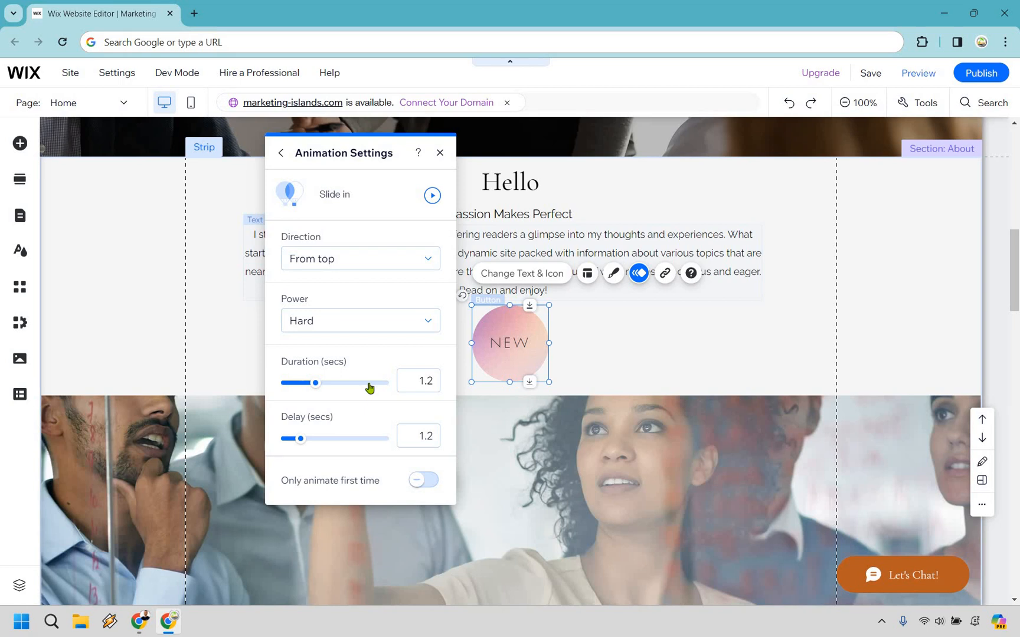
mouse_move(331, 428)
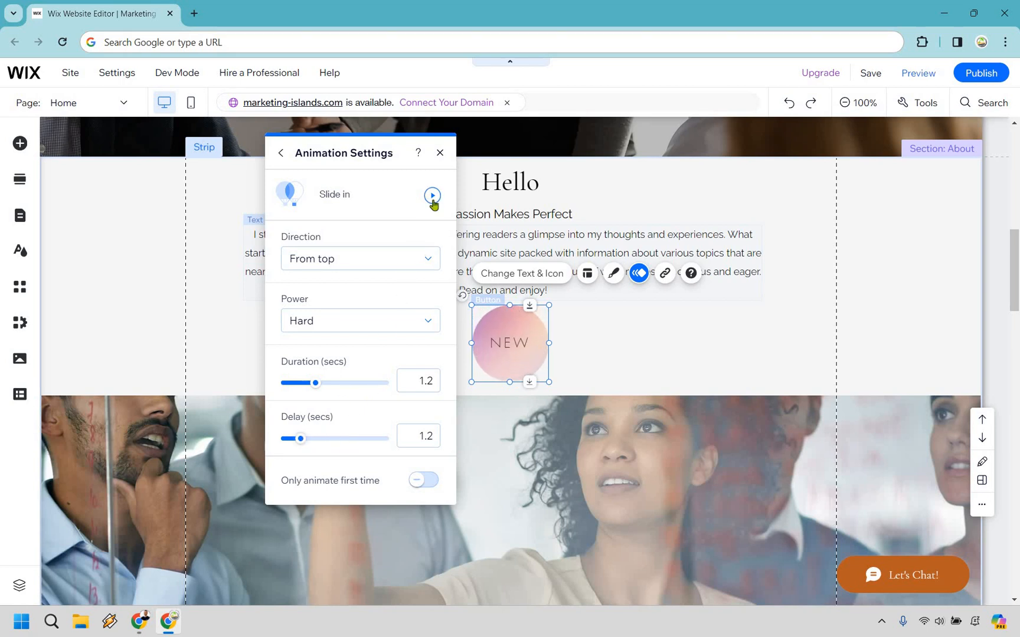
left_click_drag(299, 438, 343, 439)
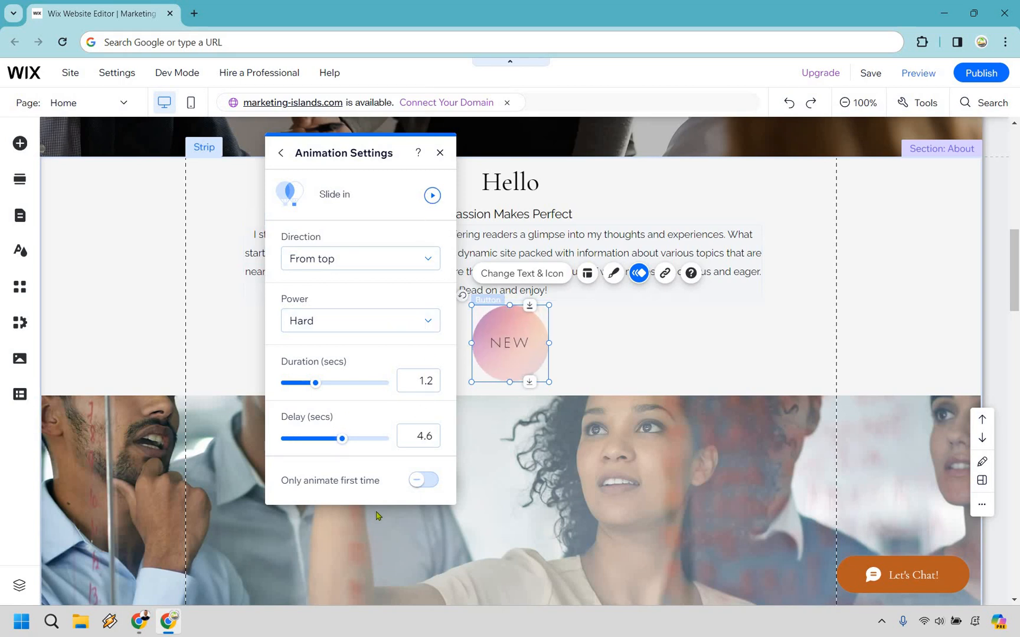
left_click(422, 480)
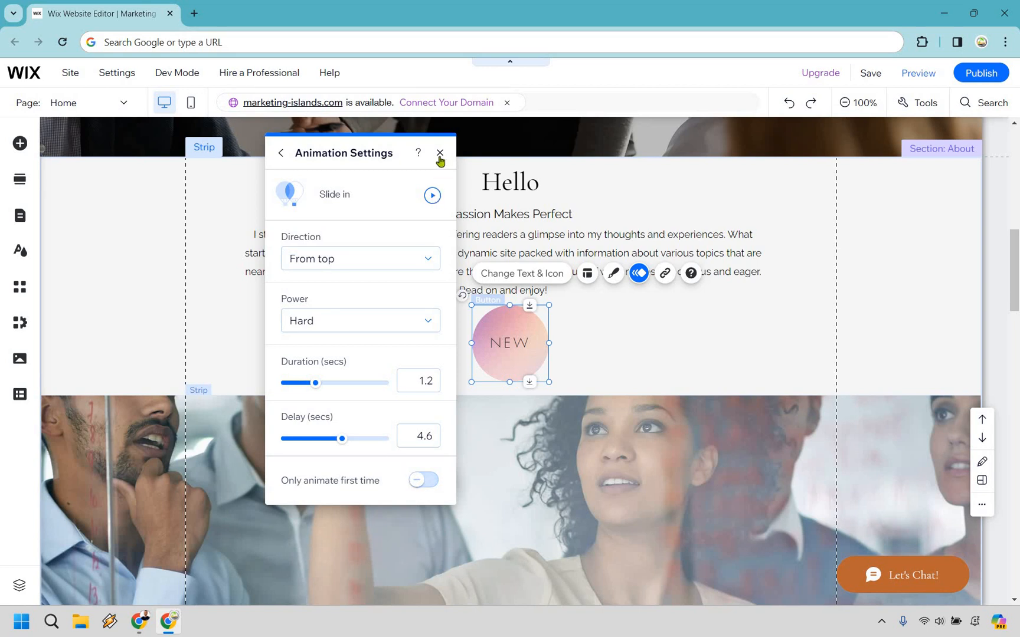
left_click(440, 153)
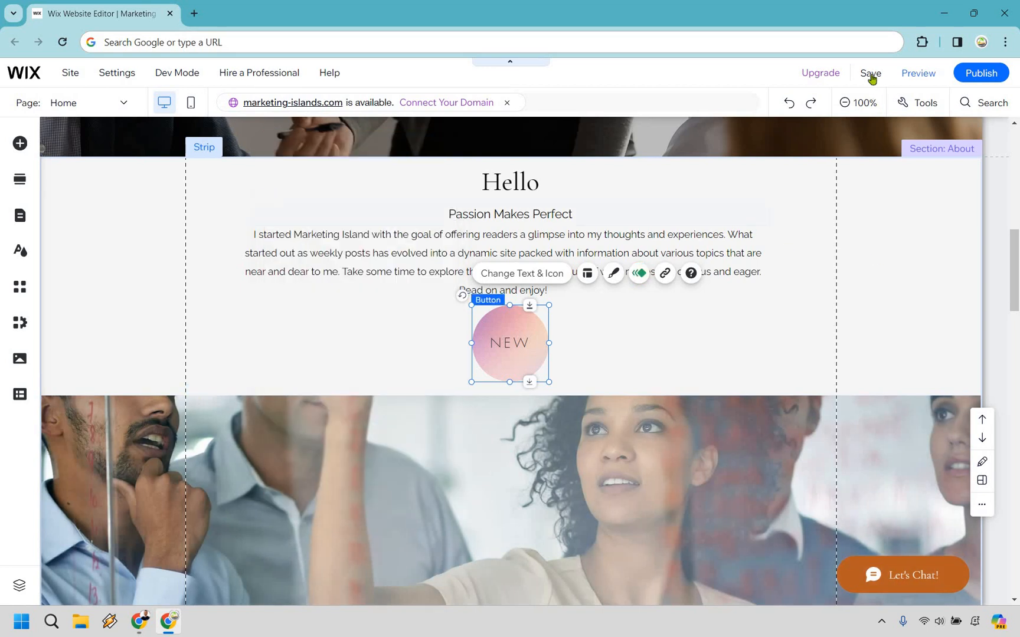
left_click(871, 73)
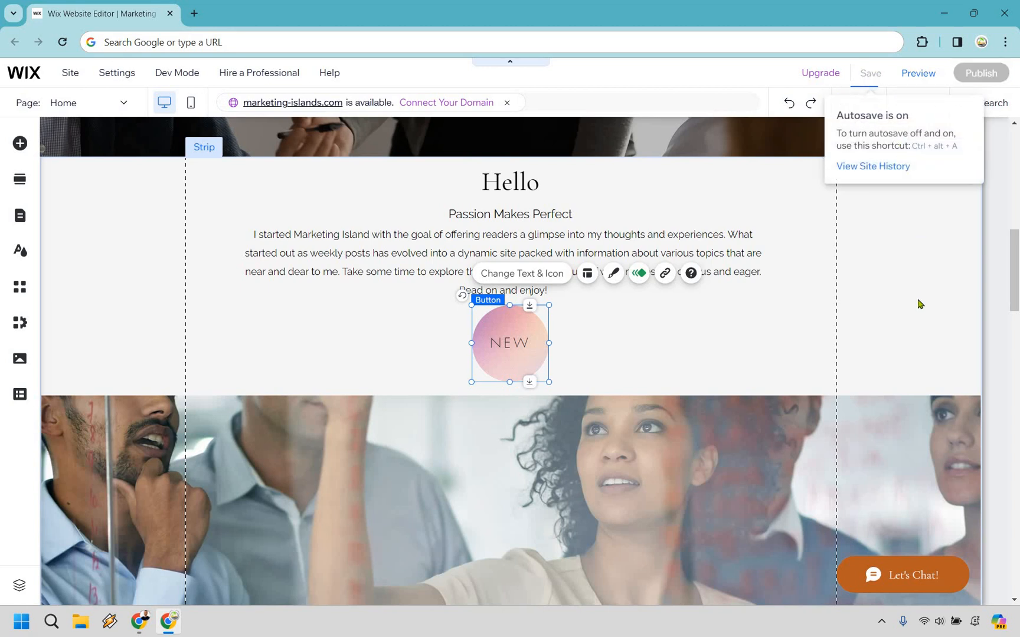
Step: Preview the site live and scroll to the Hello section to watch the button
left_click(917, 72)
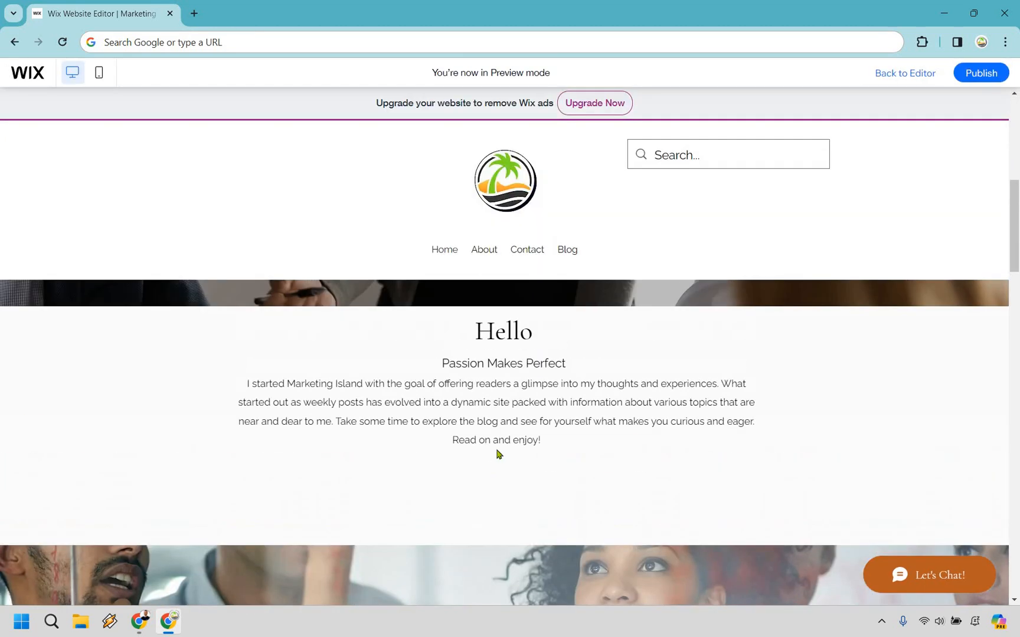
scroll("down", 3)
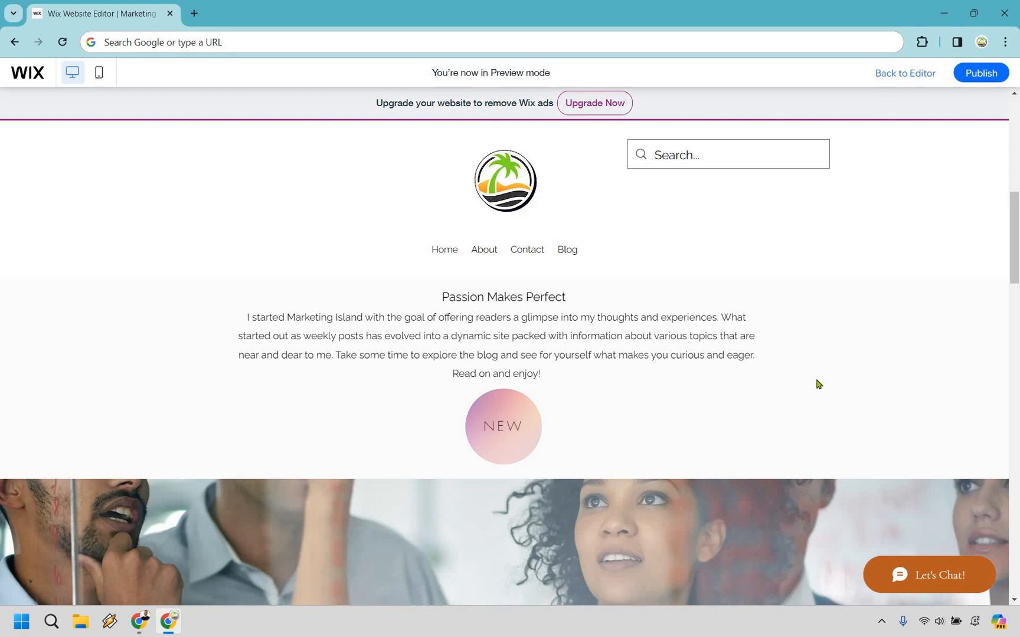
mouse_move(910, 376)
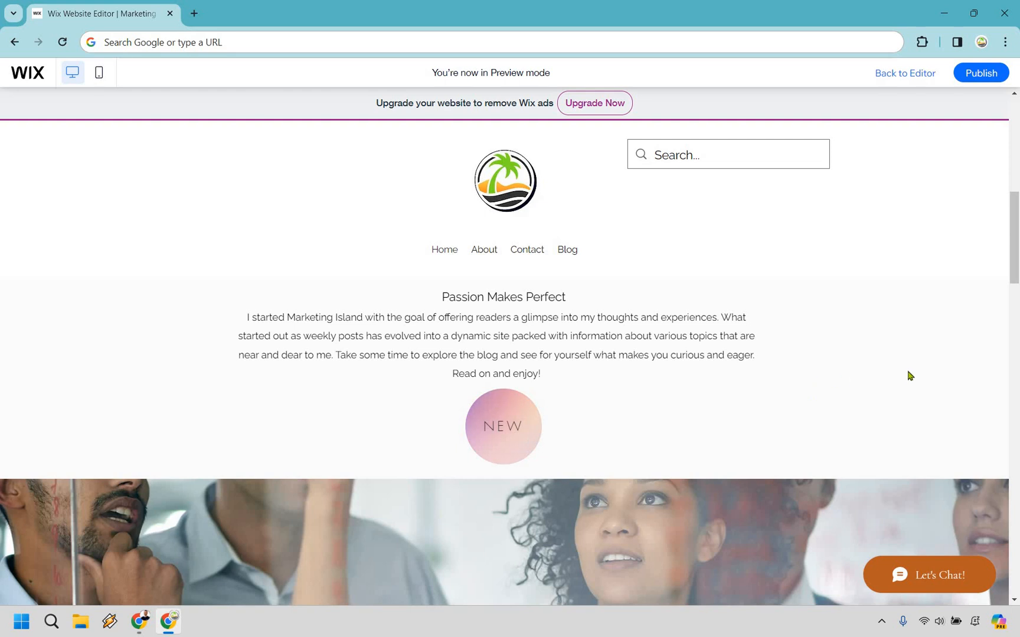